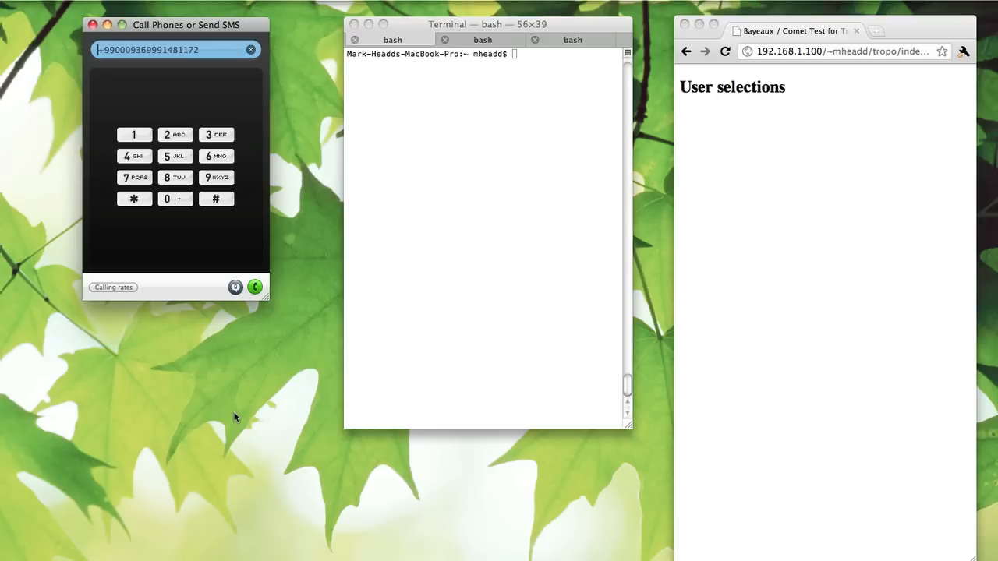
{"action": "mouse_move", "coordinate": [390, 293]}
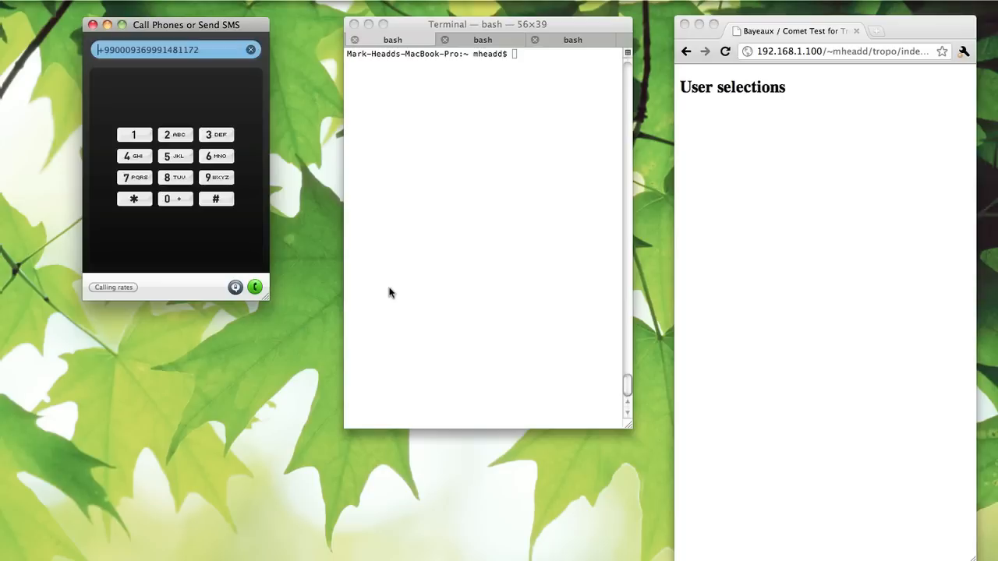
{"action": "mouse_move", "coordinate": [455, 115]}
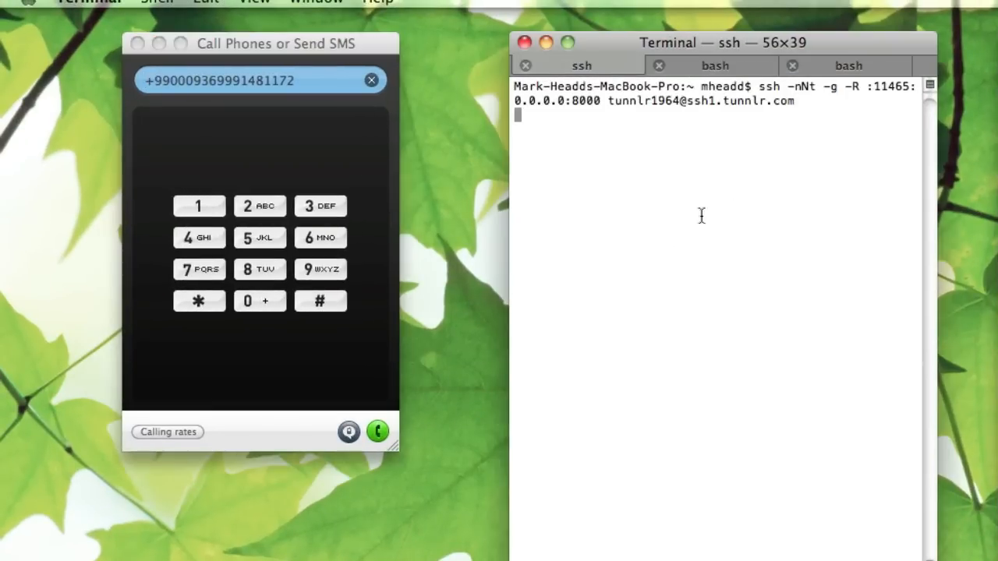
Step: Start the faye server in a second shell with node Documents/node/faye-server.js
{"action": "left_click", "coordinate": [710, 66]}
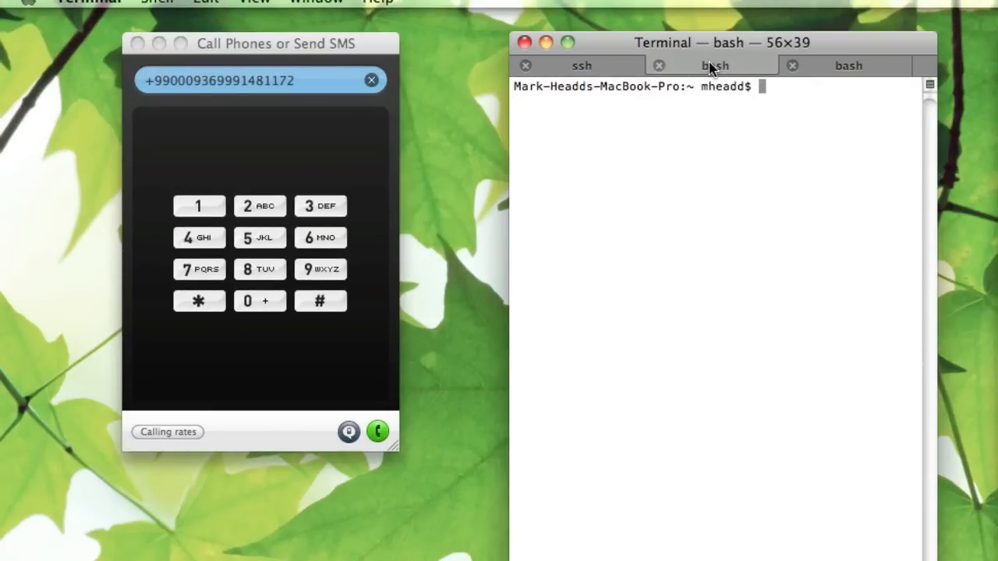
{"action": "type", "text": "node Documents/node/faye-server.js"}
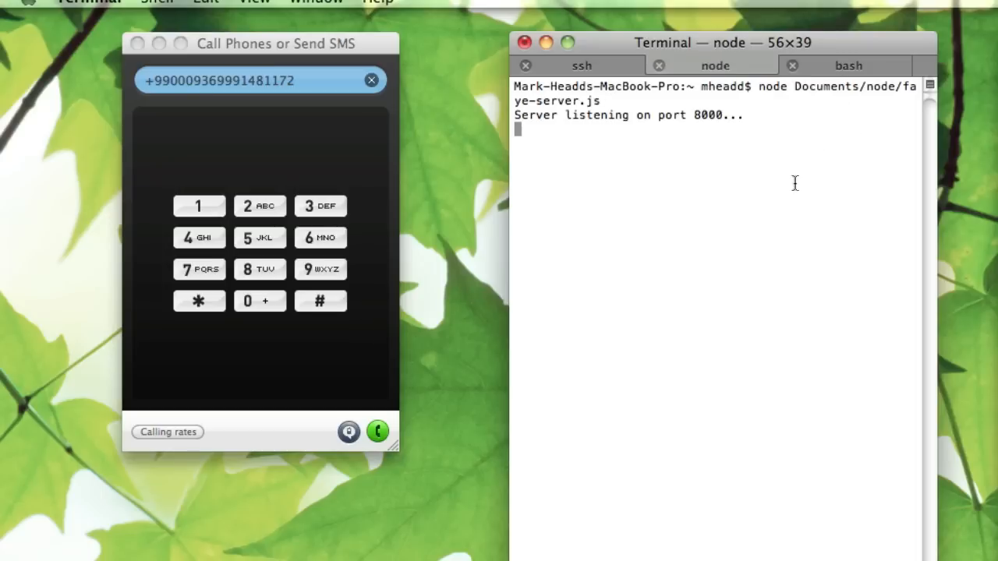
{"action": "mouse_move", "coordinate": [772, 209]}
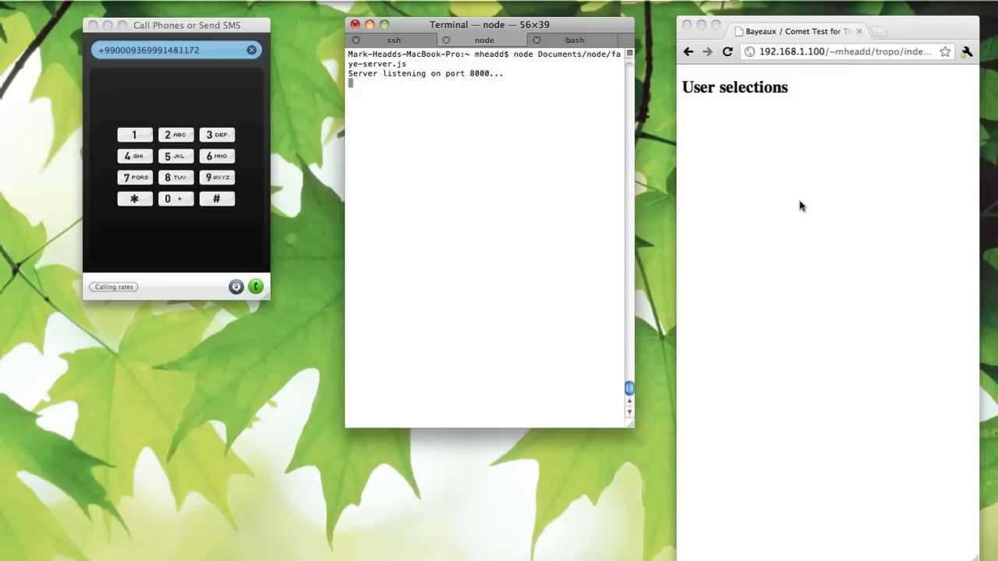
{"action": "mouse_move", "coordinate": [568, 234]}
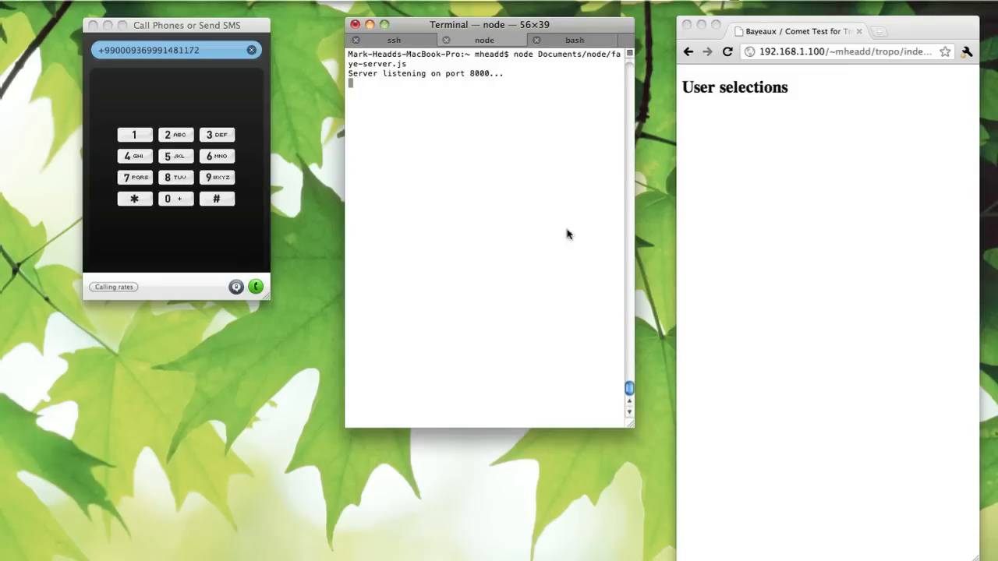
{"action": "mouse_move", "coordinate": [175, 387]}
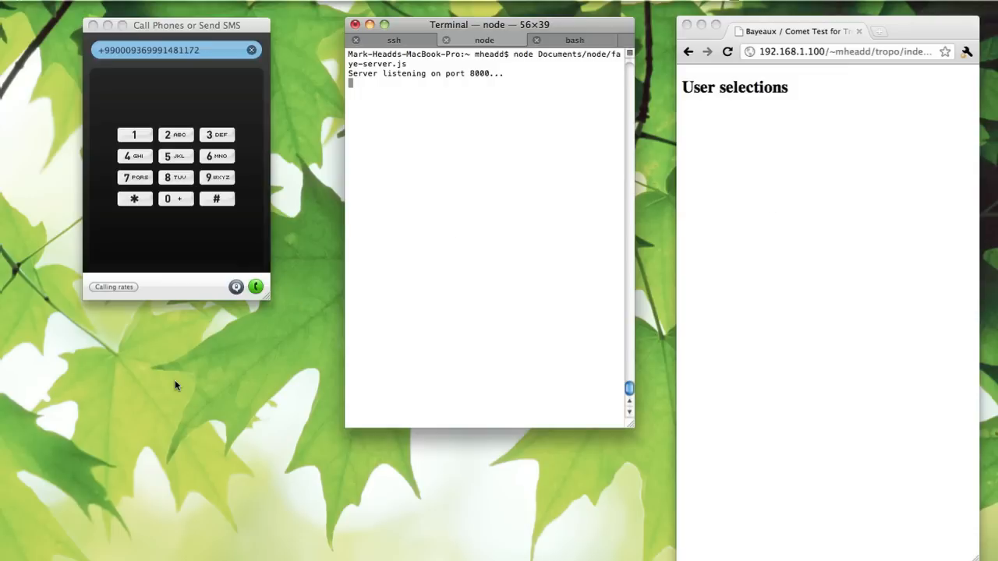
{"action": "mouse_move", "coordinate": [325, 200]}
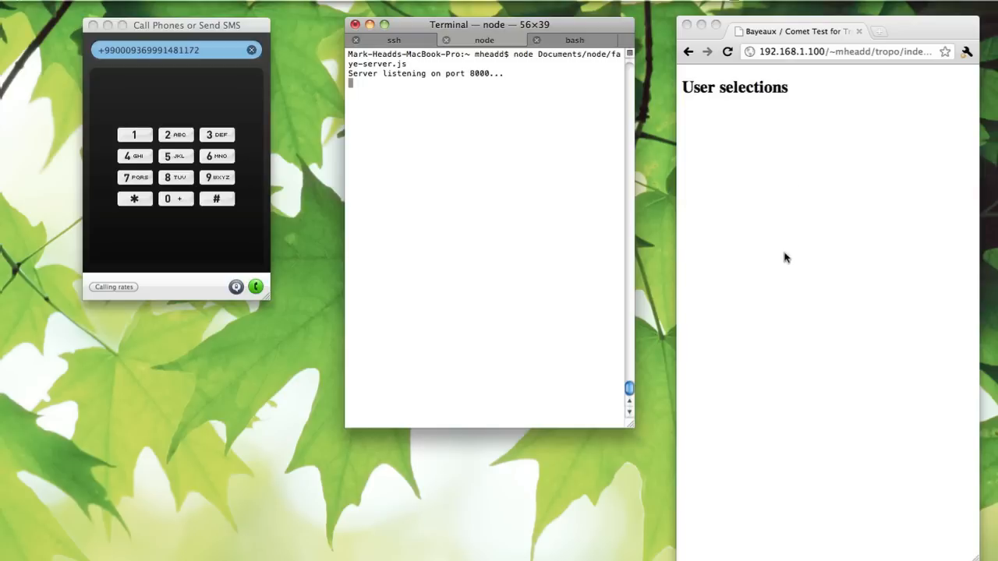
{"action": "mouse_move", "coordinate": [764, 203]}
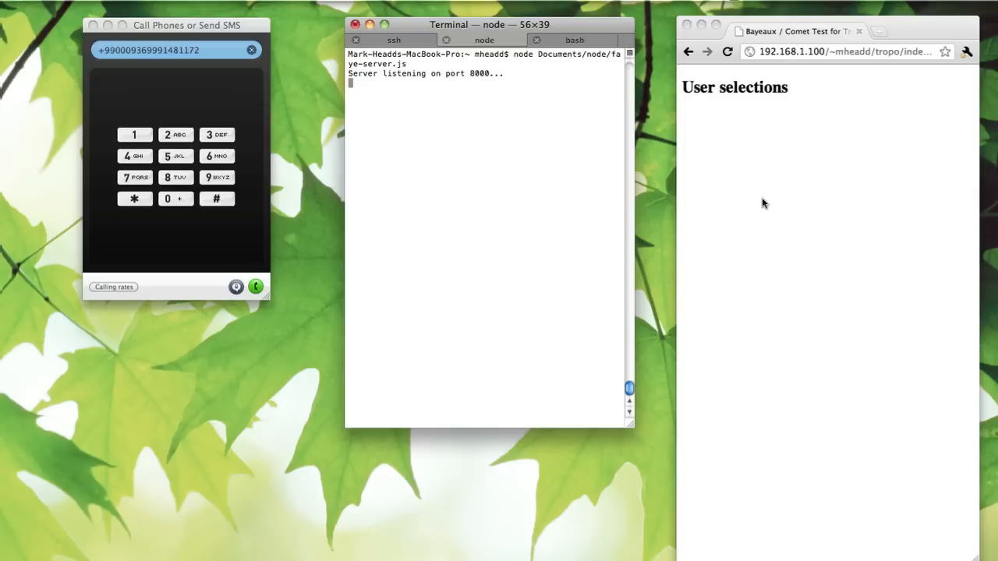
Step: Start the faye client in a third shell with node Documents/node/faye-client.js
{"action": "left_click", "coordinate": [574, 41]}
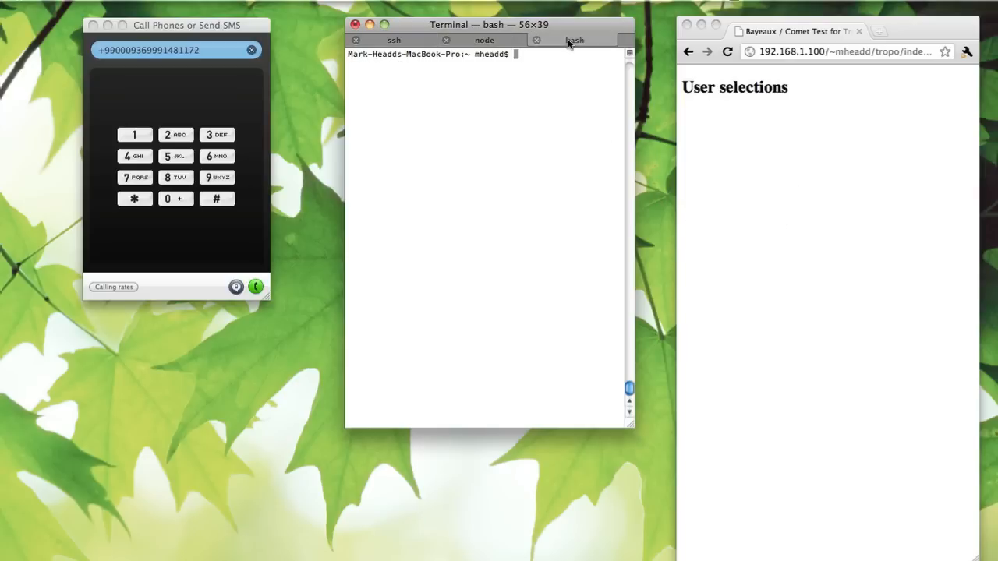
{"action": "type", "text": "node Documents/node/faye-client.js"}
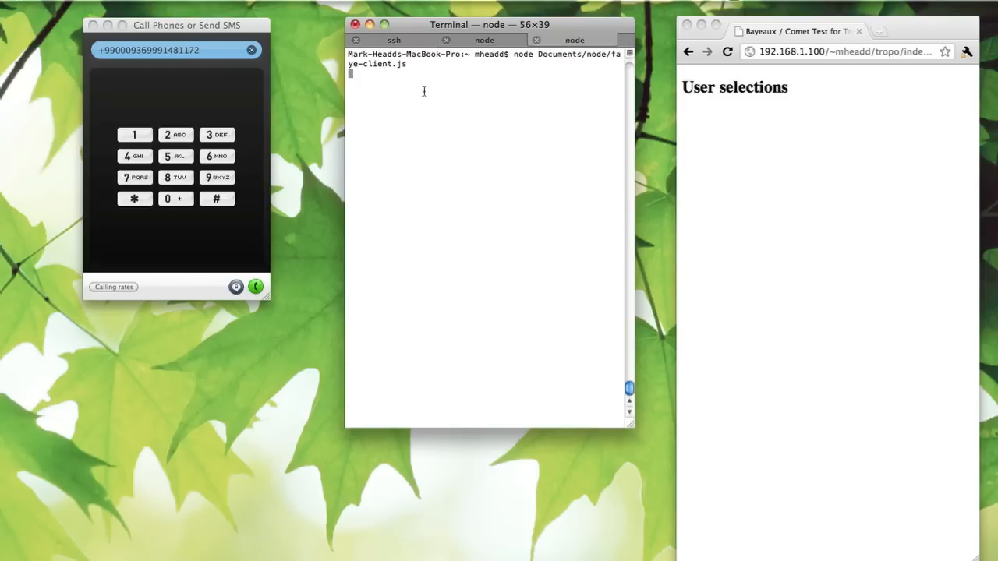
{"action": "mouse_move", "coordinate": [197, 300]}
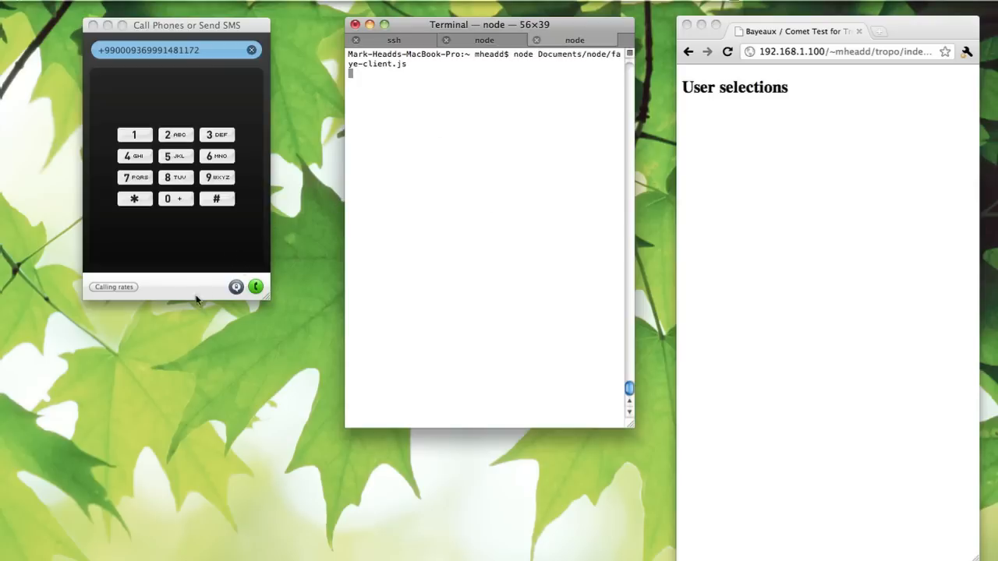
{"action": "mouse_move", "coordinate": [191, 346]}
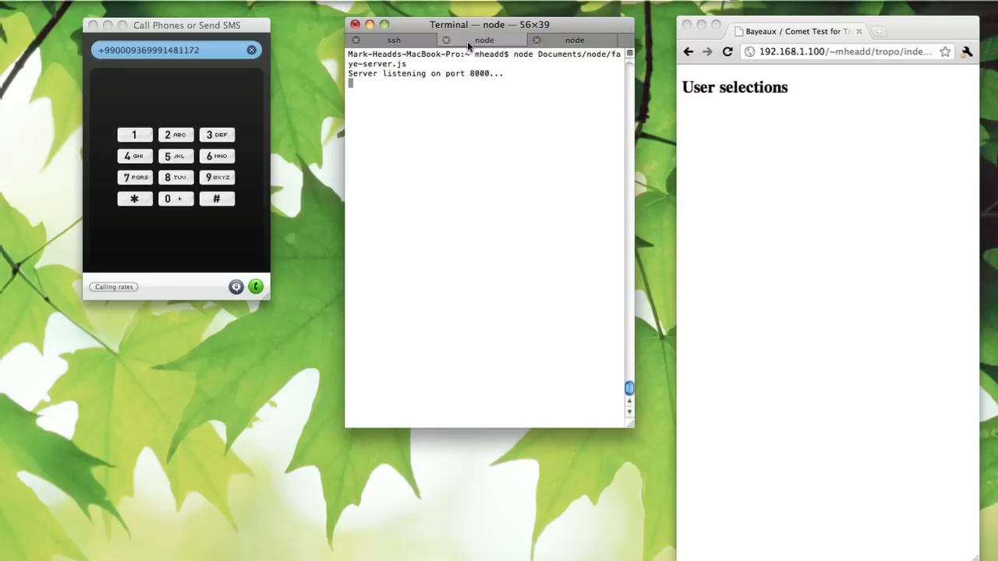
{"action": "mouse_move", "coordinate": [231, 127]}
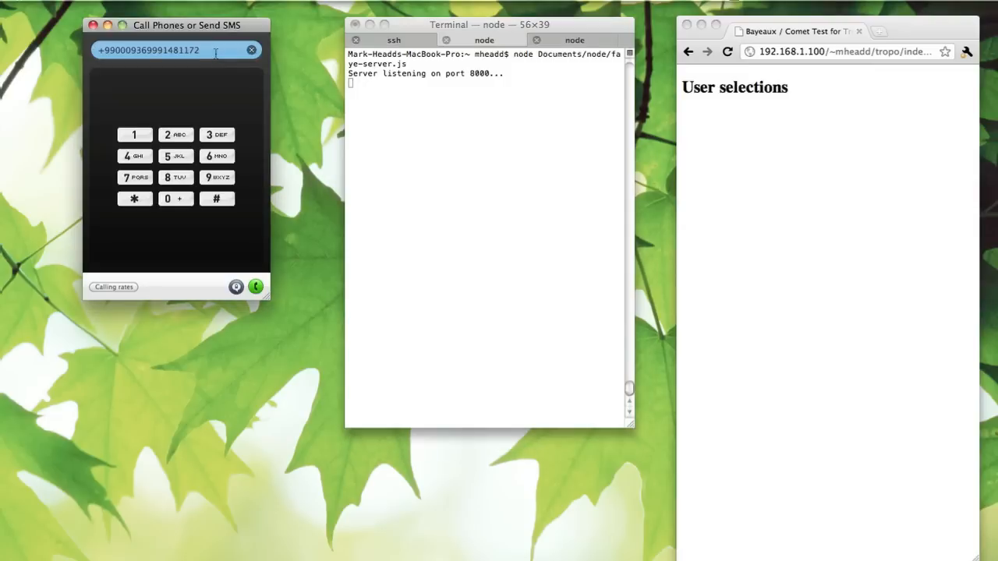
{"action": "mouse_move", "coordinate": [215, 55]}
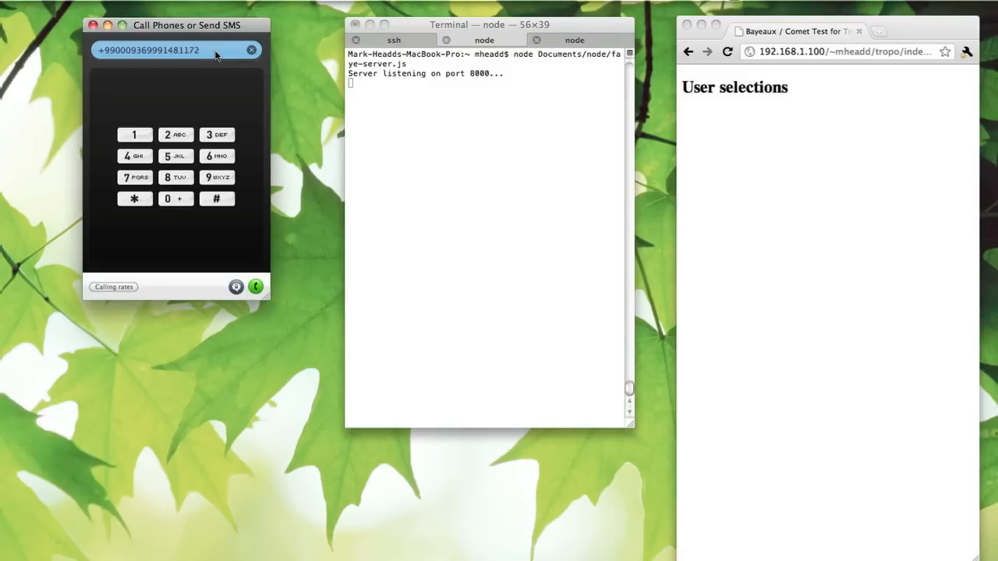
Step: Place the Skype call and send keypad digits so each appears in the client and User selections page
{"action": "left_click", "coordinate": [256, 287]}
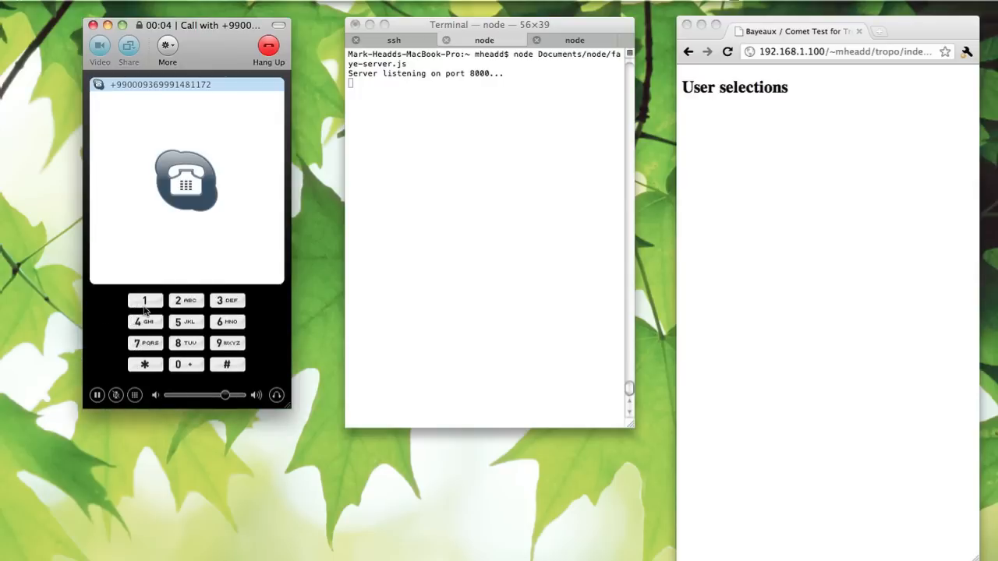
{"action": "left_click", "coordinate": [574, 41]}
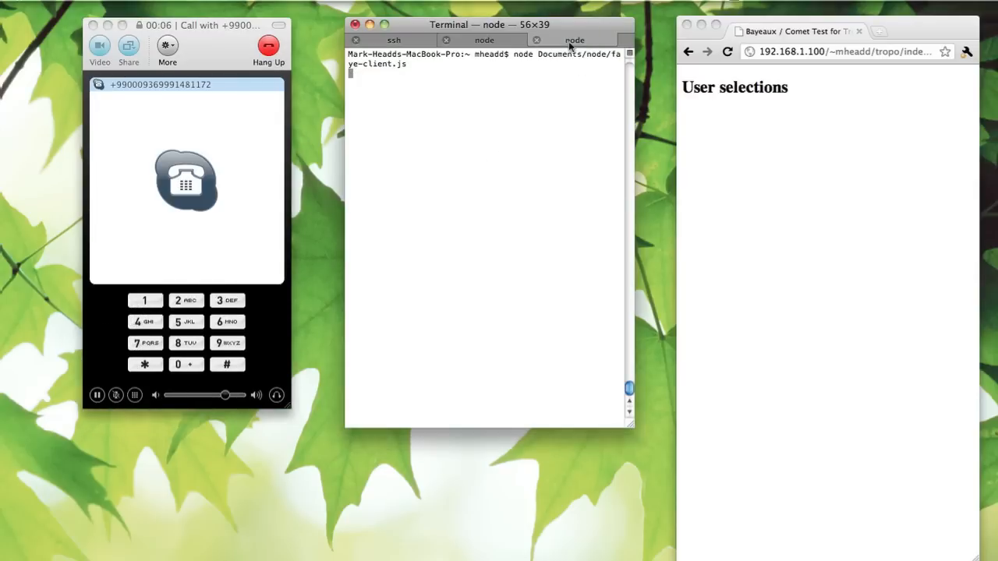
{"action": "left_click", "coordinate": [185, 299]}
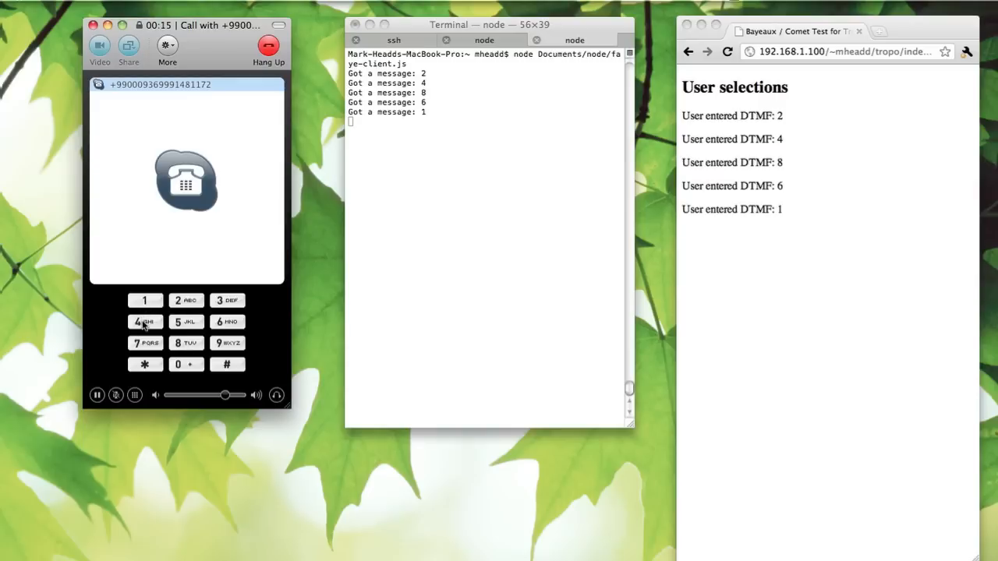
{"action": "left_click", "coordinate": [144, 321]}
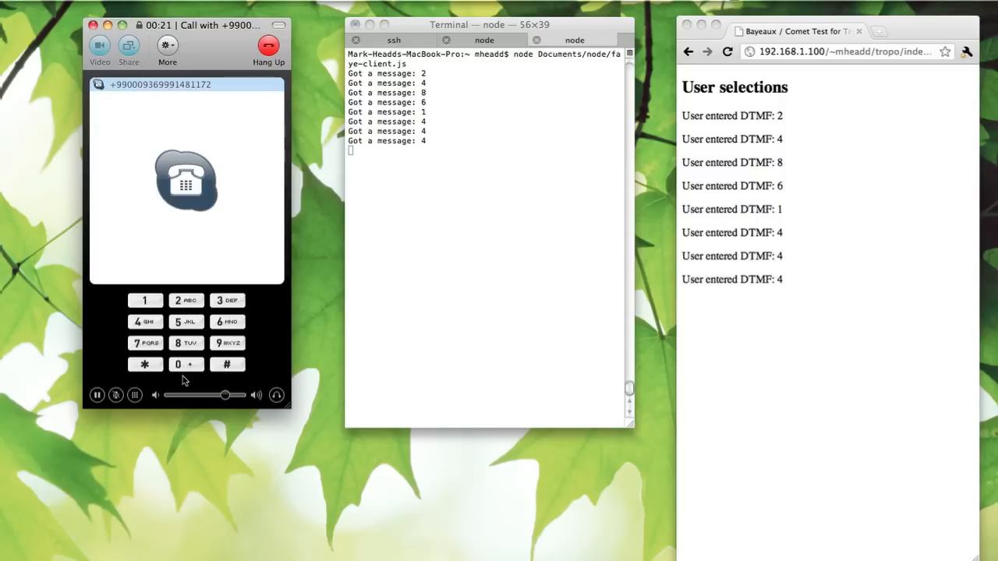
{"action": "left_click", "coordinate": [177, 365]}
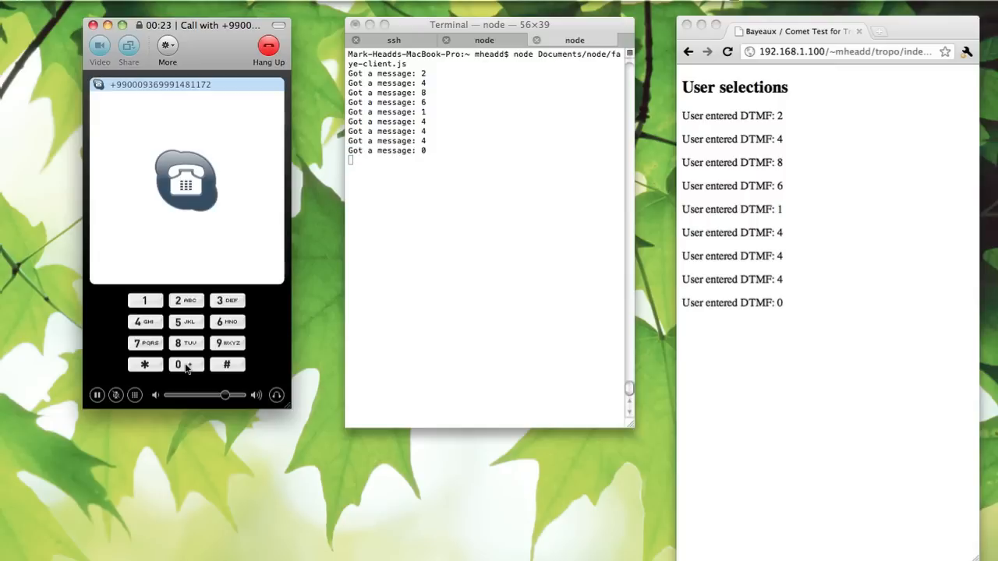
{"action": "left_click", "coordinate": [268, 43]}
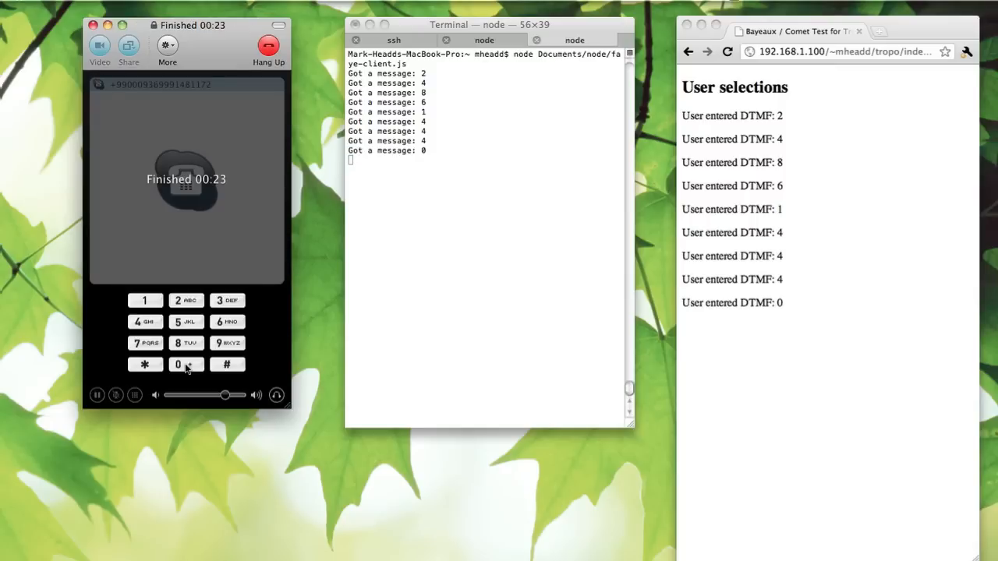